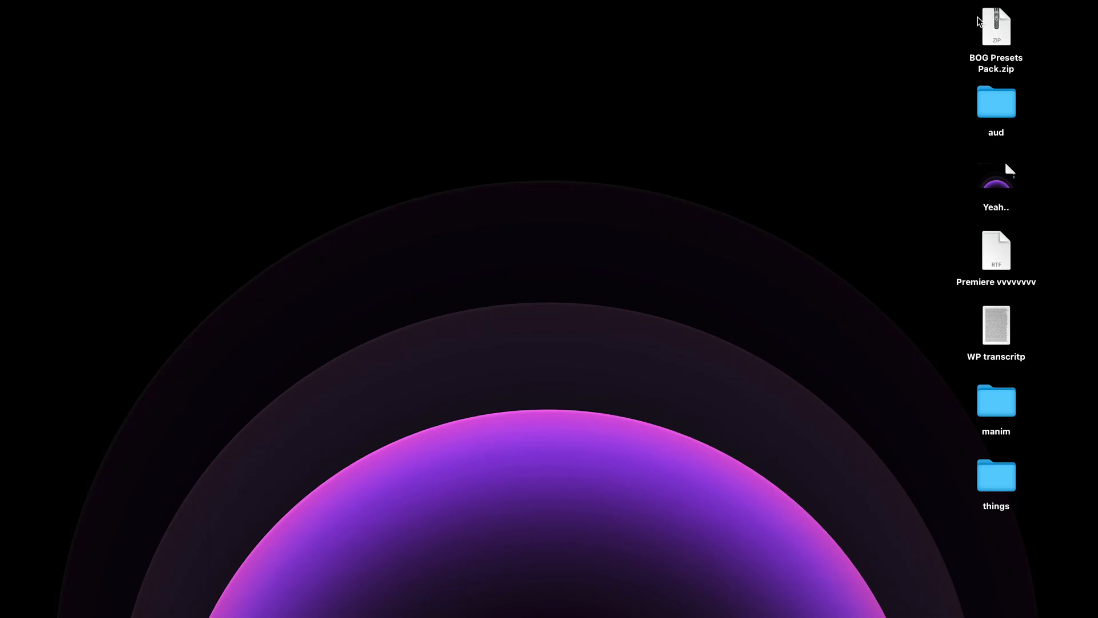
Step: Extract BOG Presets Pack.zip on the desktop and open the resulting BOG Presets Pack folder
click(995, 25)
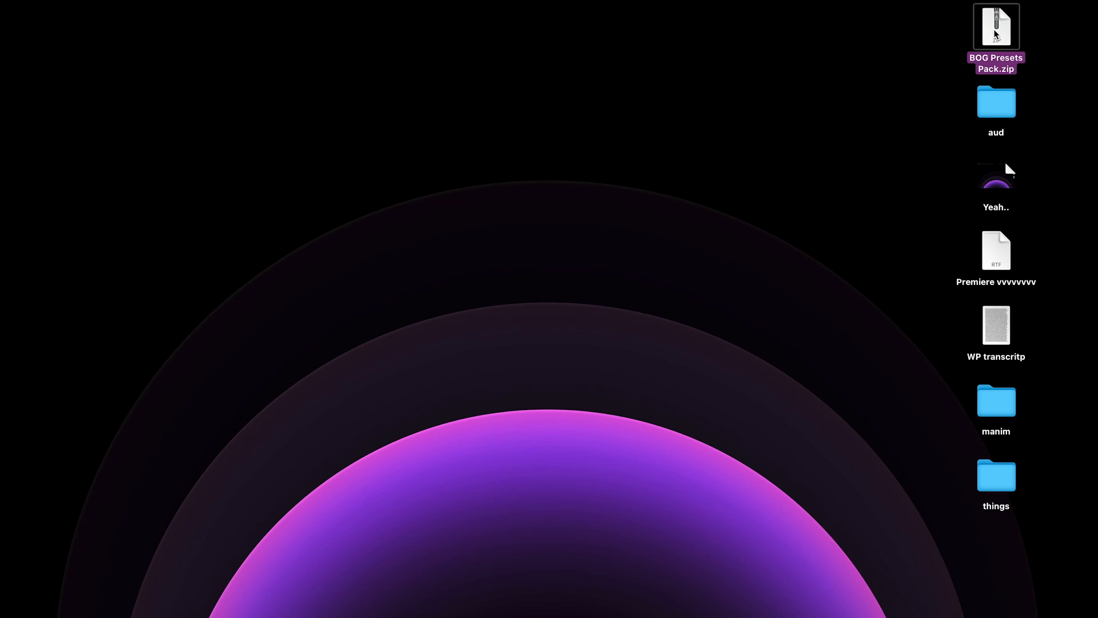
double_click(995, 26)
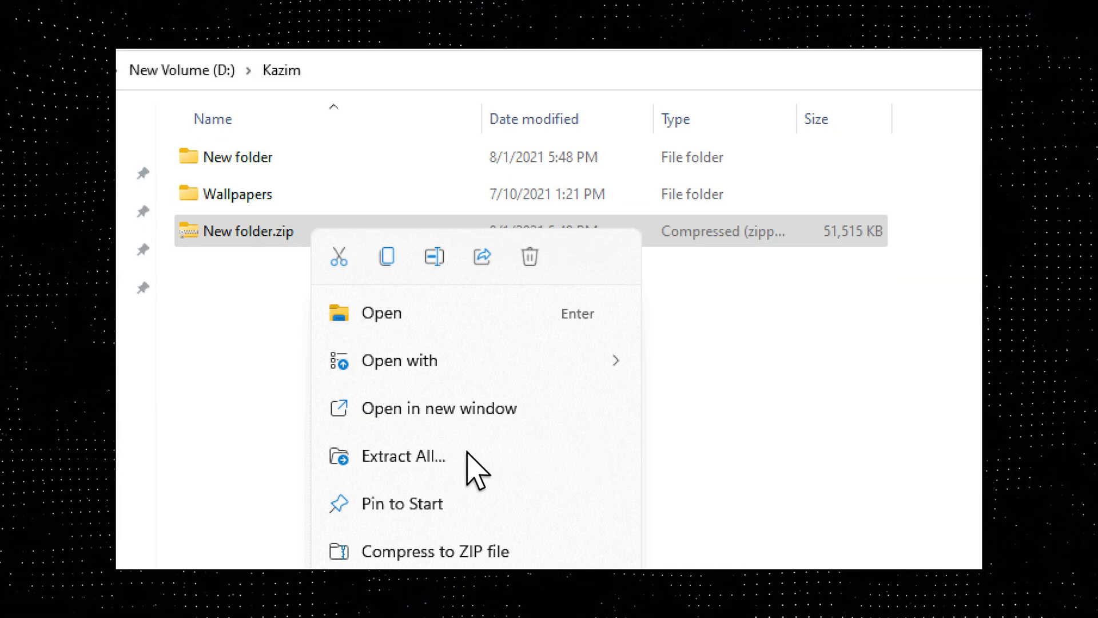
click(403, 455)
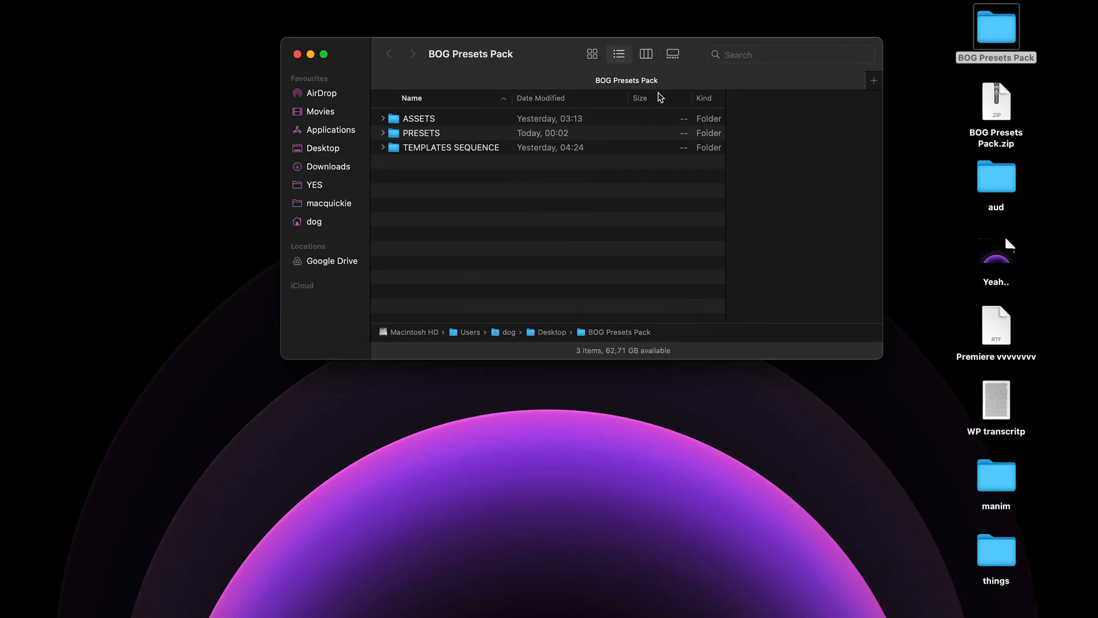
double_click(421, 132)
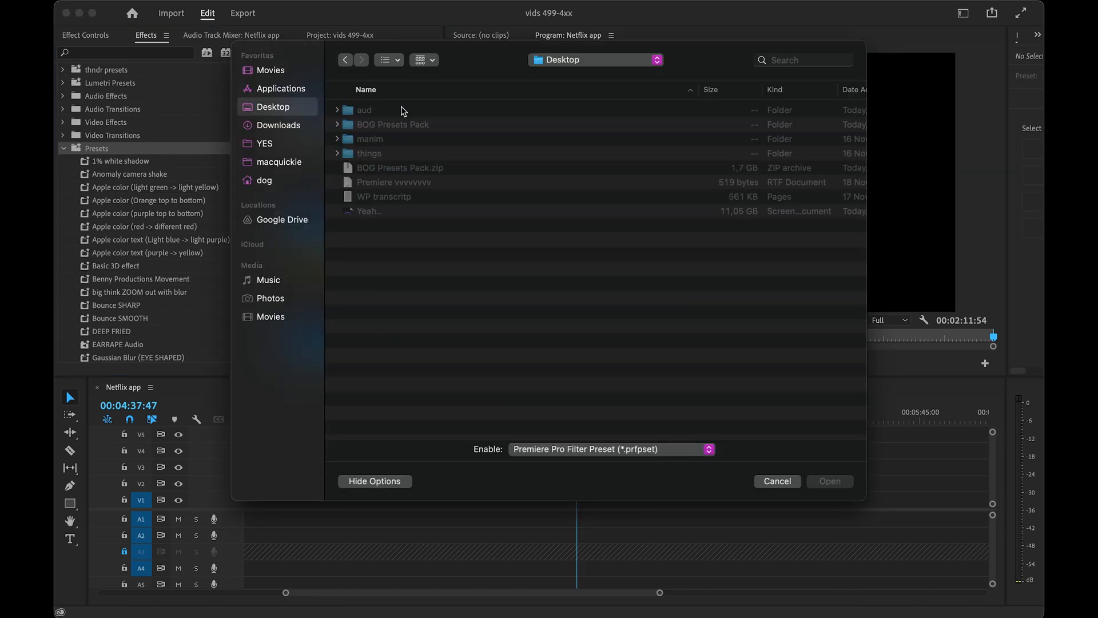
Step: Import Bog Presets.prfpset from BOG Presets Pack > PRESETS into the effect presets
double_click(392, 124)
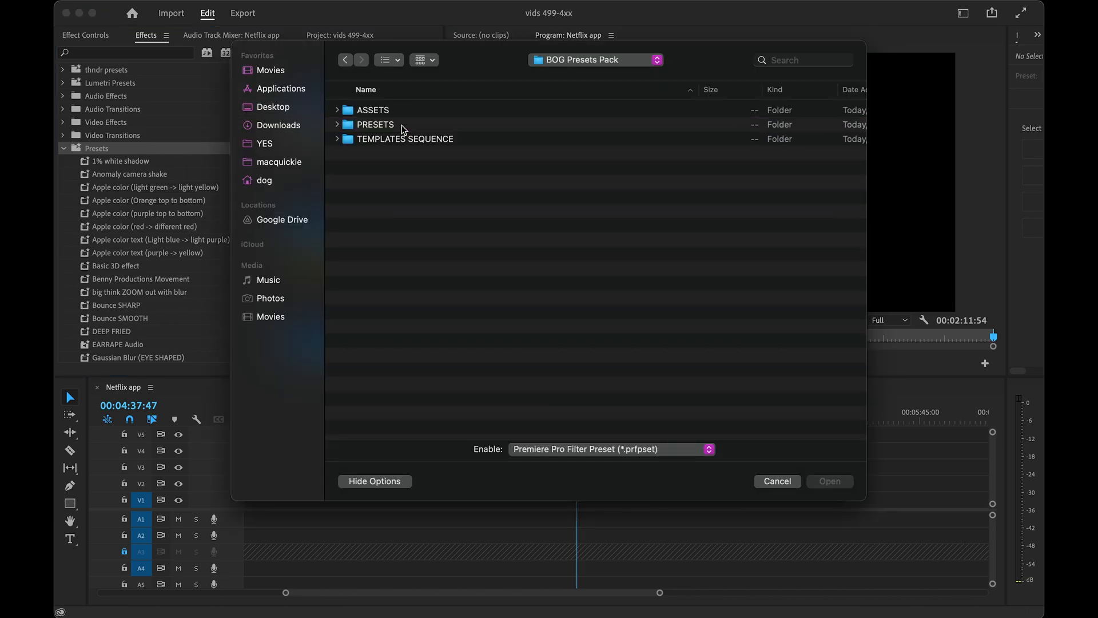
double_click(375, 124)
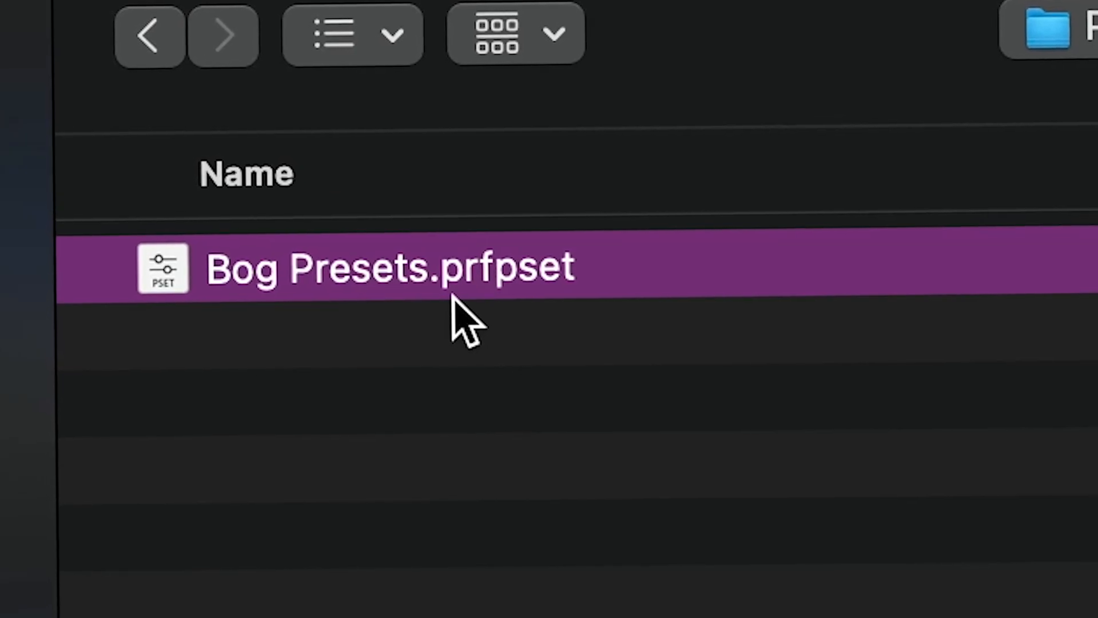
mouse_move(644, 315)
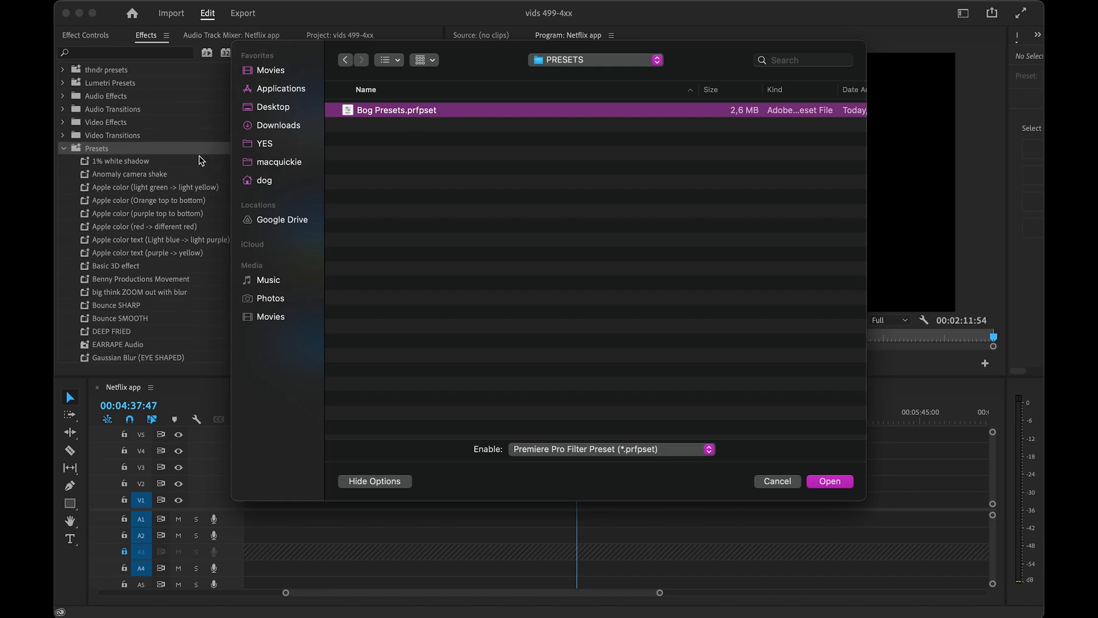
click(829, 481)
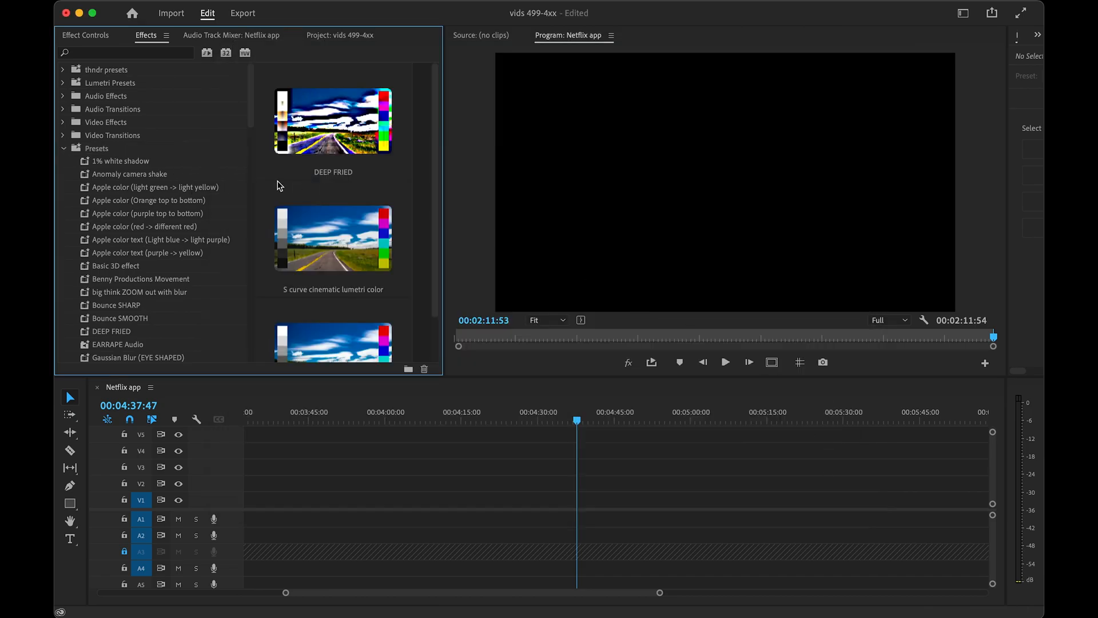
Step: Find the BOG Presets bin in the Effects panel and delete an unwanted preset item
scroll(down, 3)
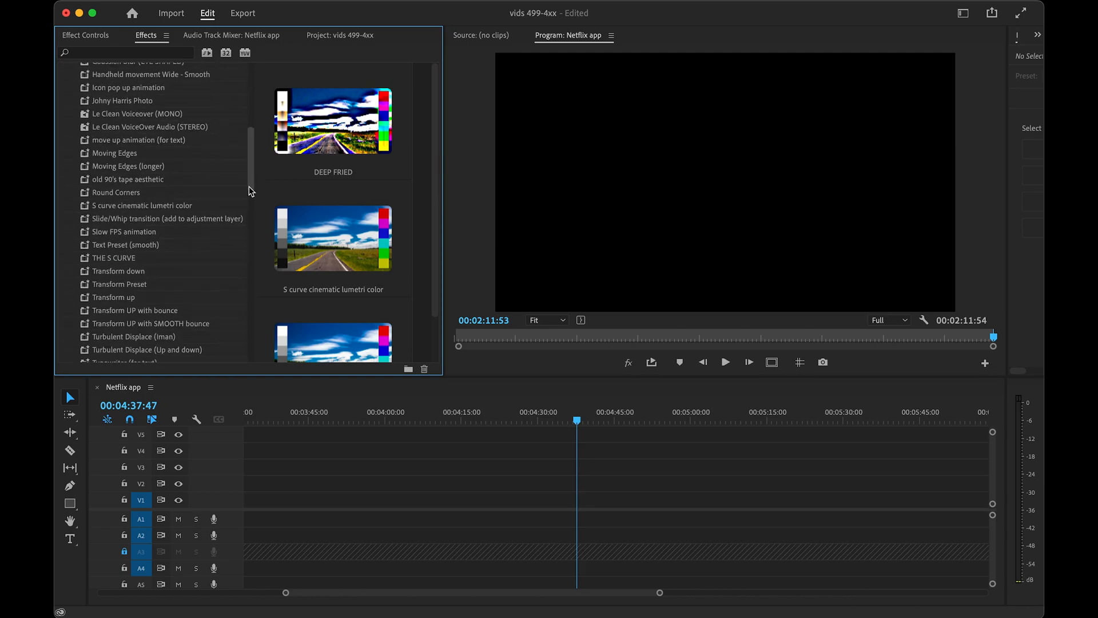
scroll(up, 3)
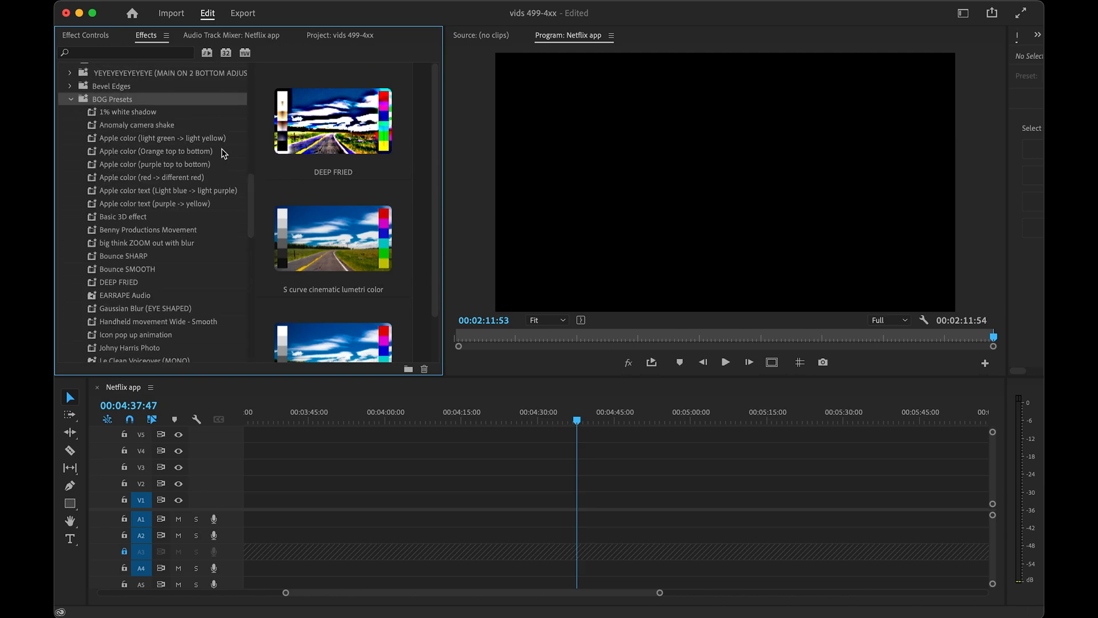
scroll(down, 3)
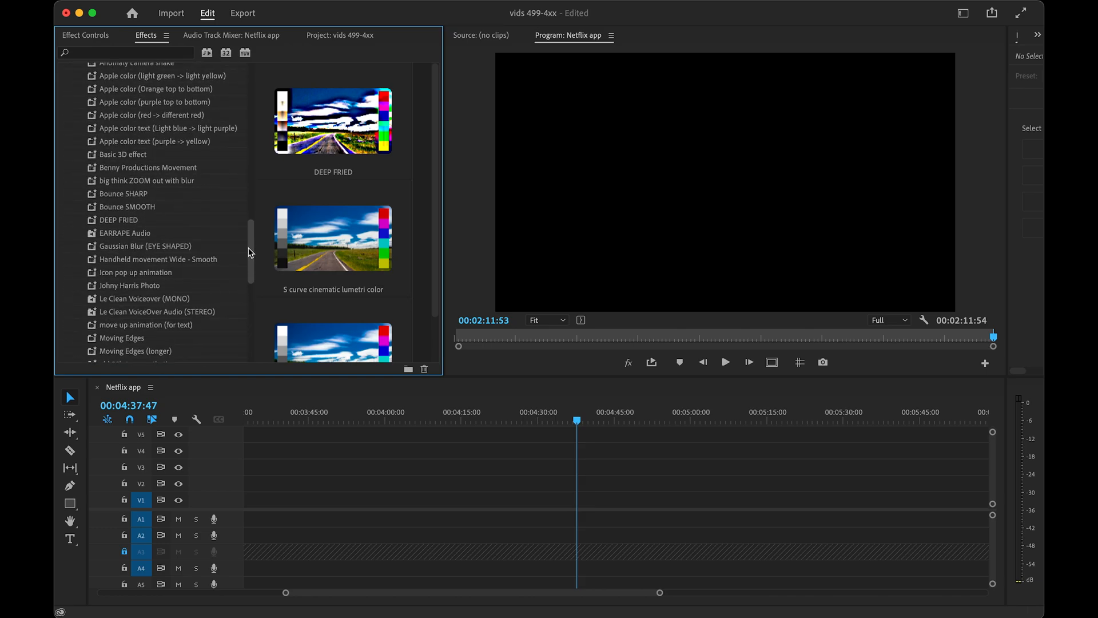
click(424, 369)
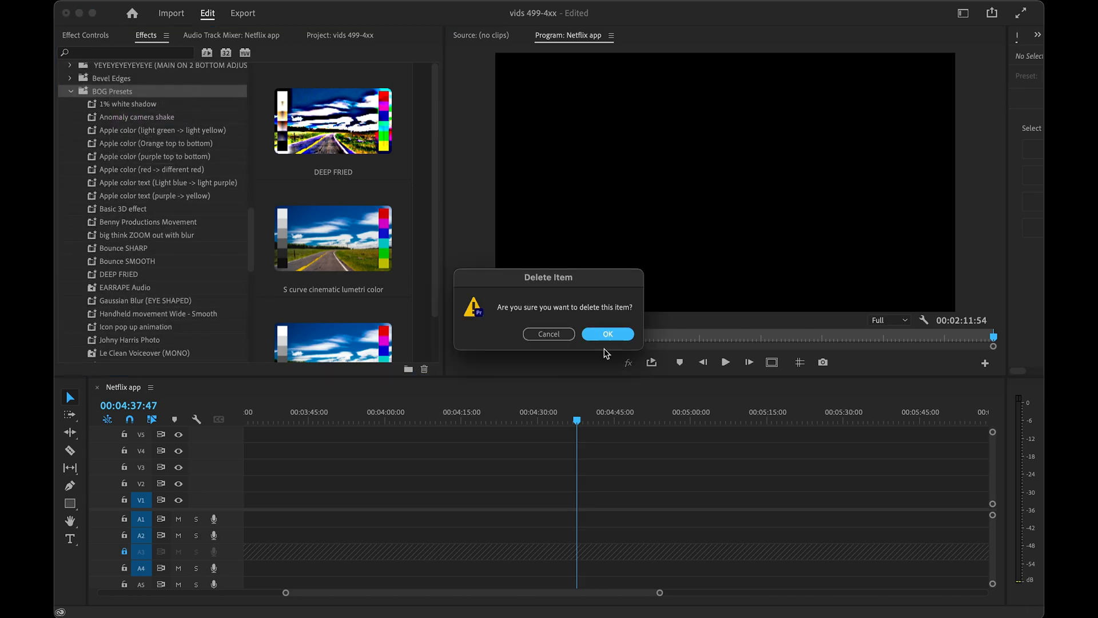
click(606, 333)
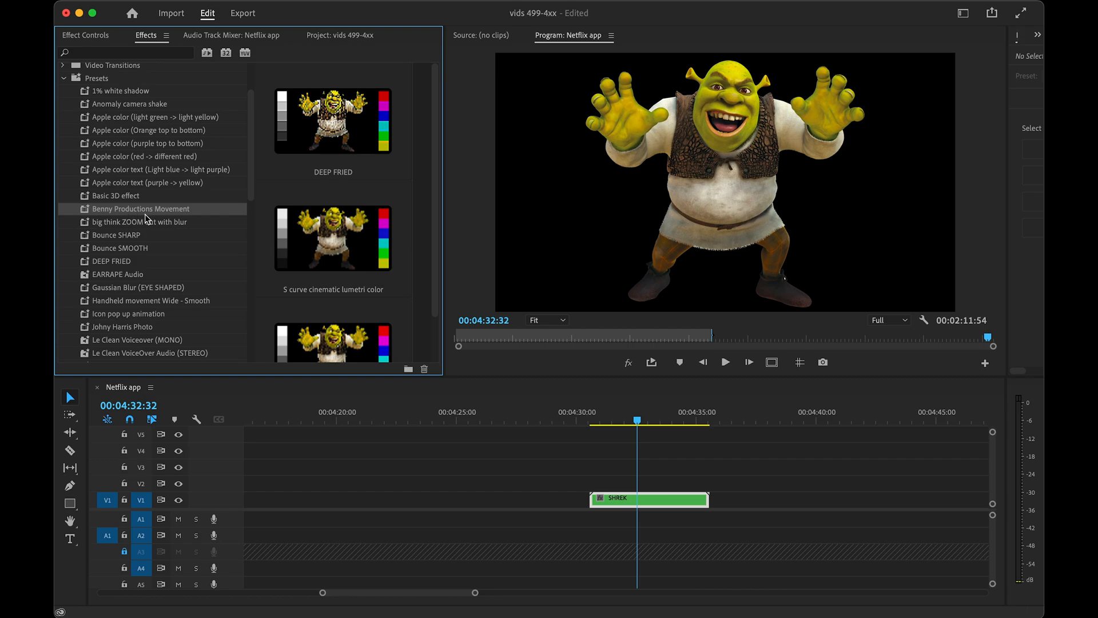
mouse_move(144, 215)
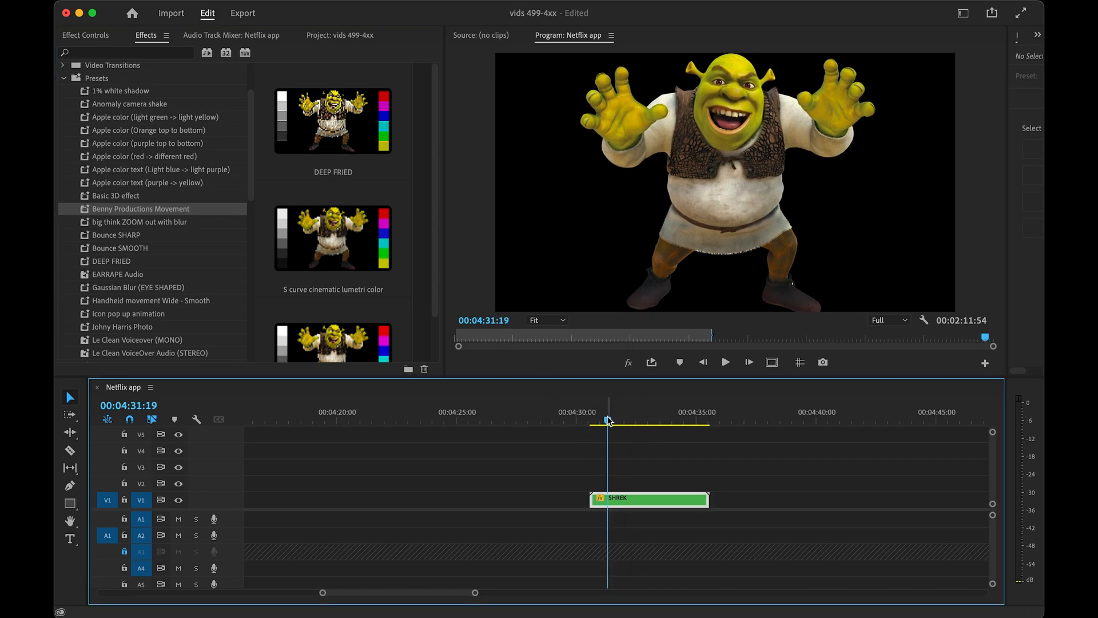
Step: Replay the SHREK clip to compare presets, undo one, and inspect Johny Harris Photo's effects
click(726, 362)
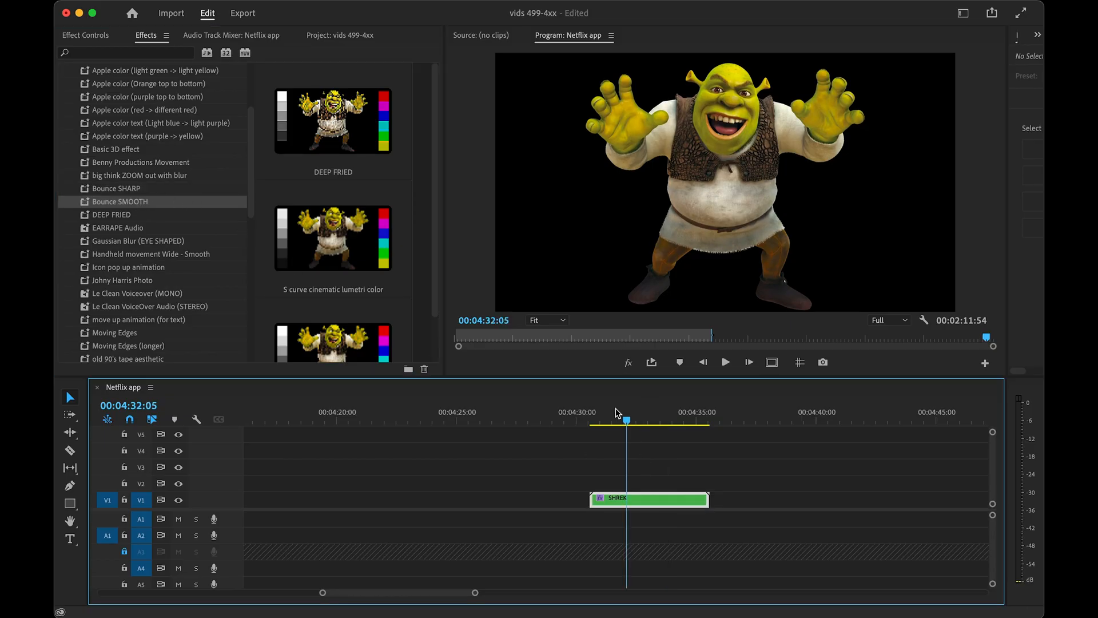
click(725, 362)
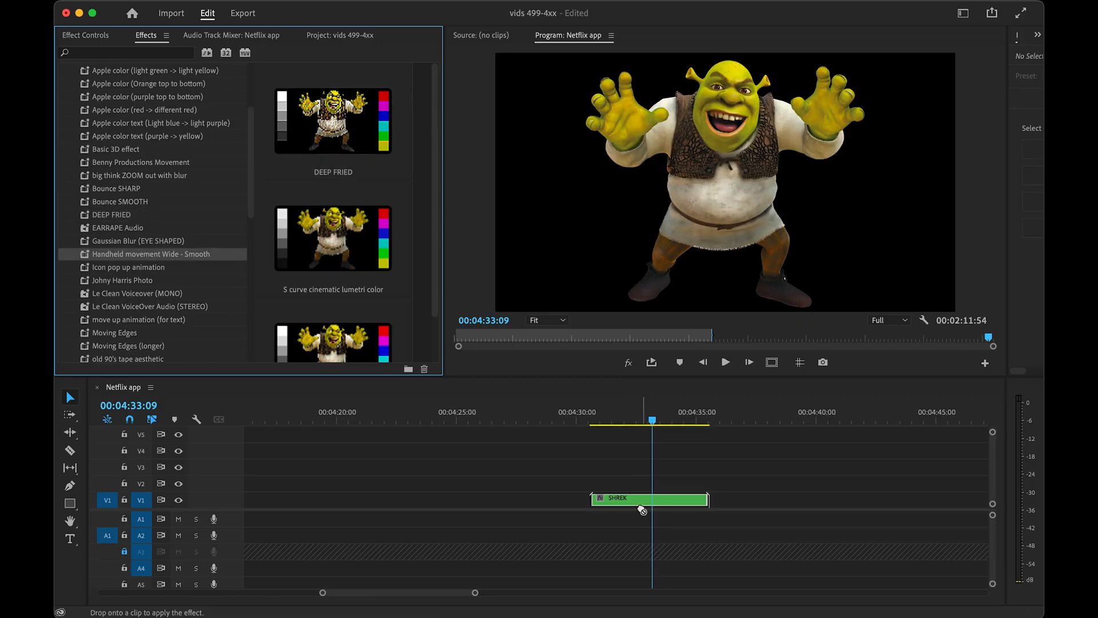
key(cmd+z)
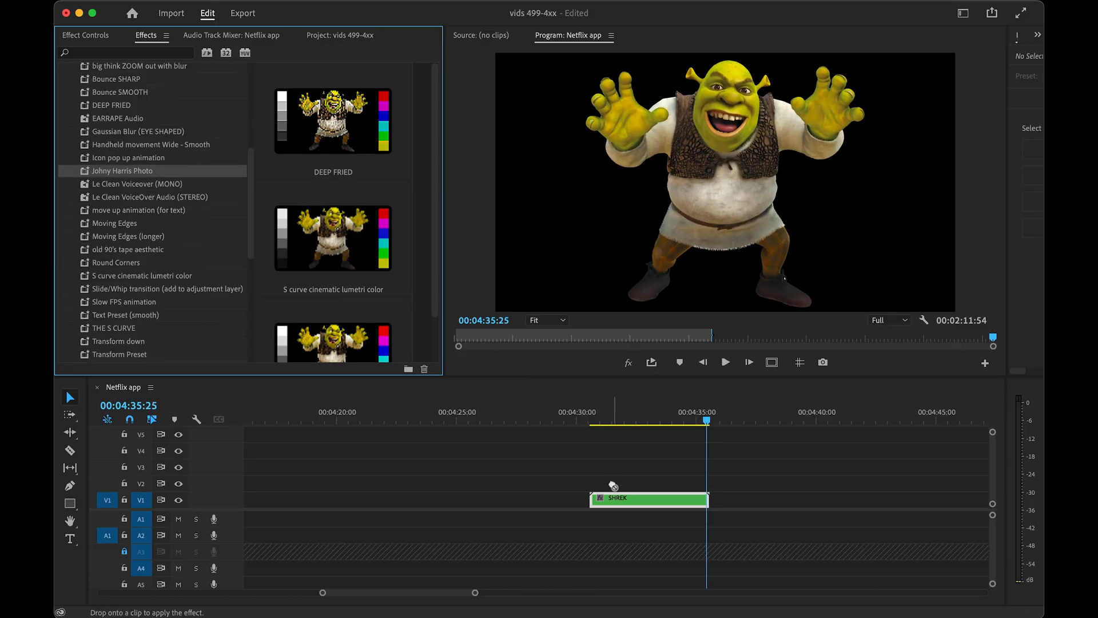
click(574, 421)
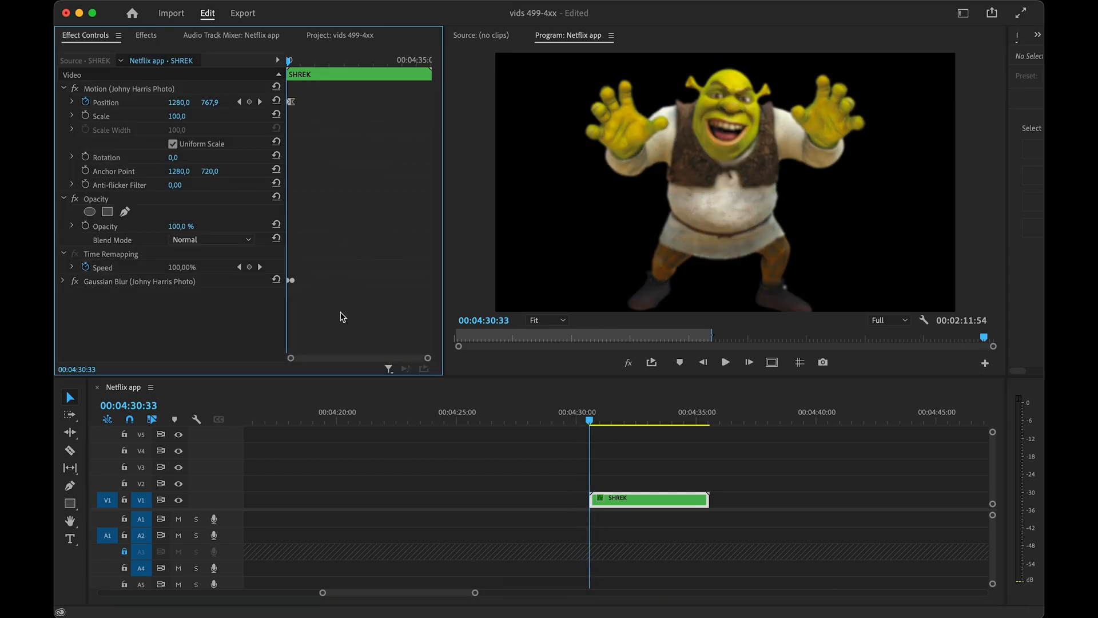
mouse_move(362, 189)
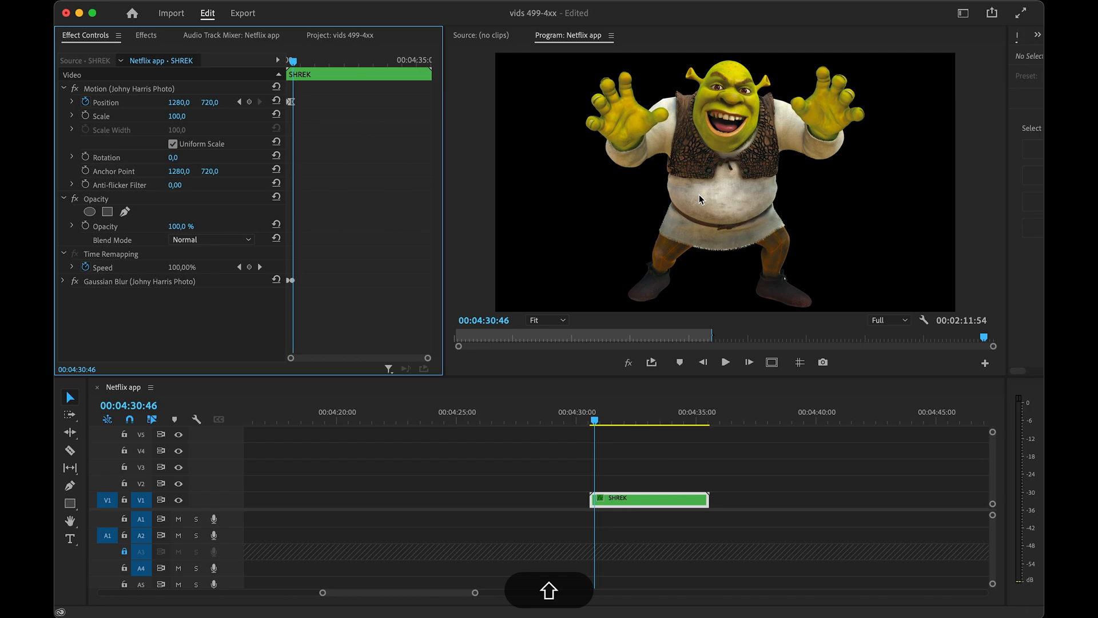
mouse_move(688, 60)
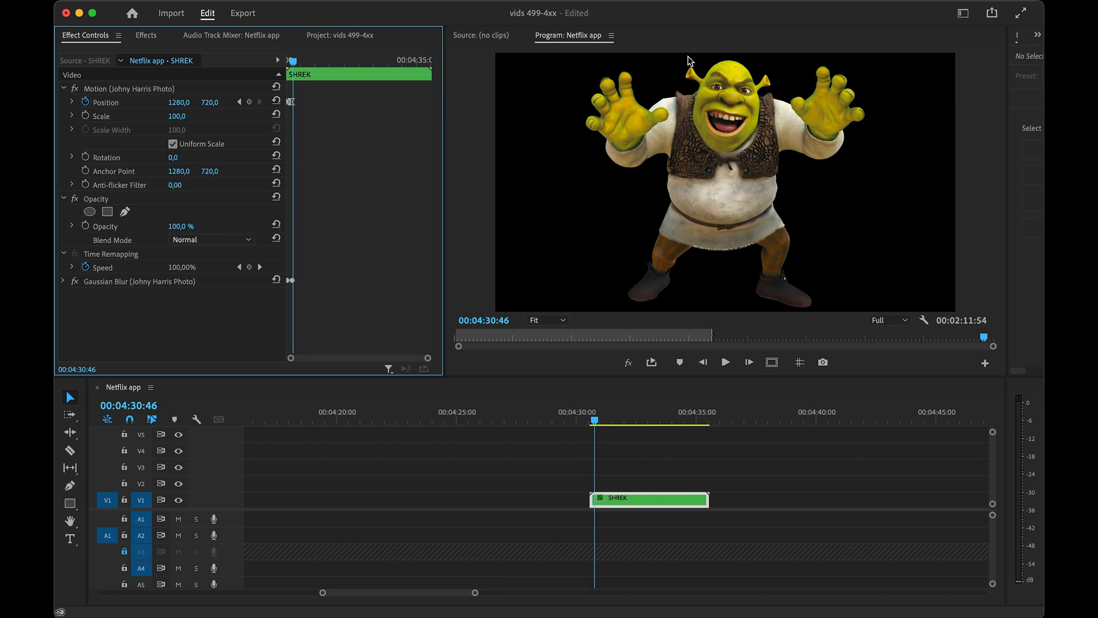
click(146, 35)
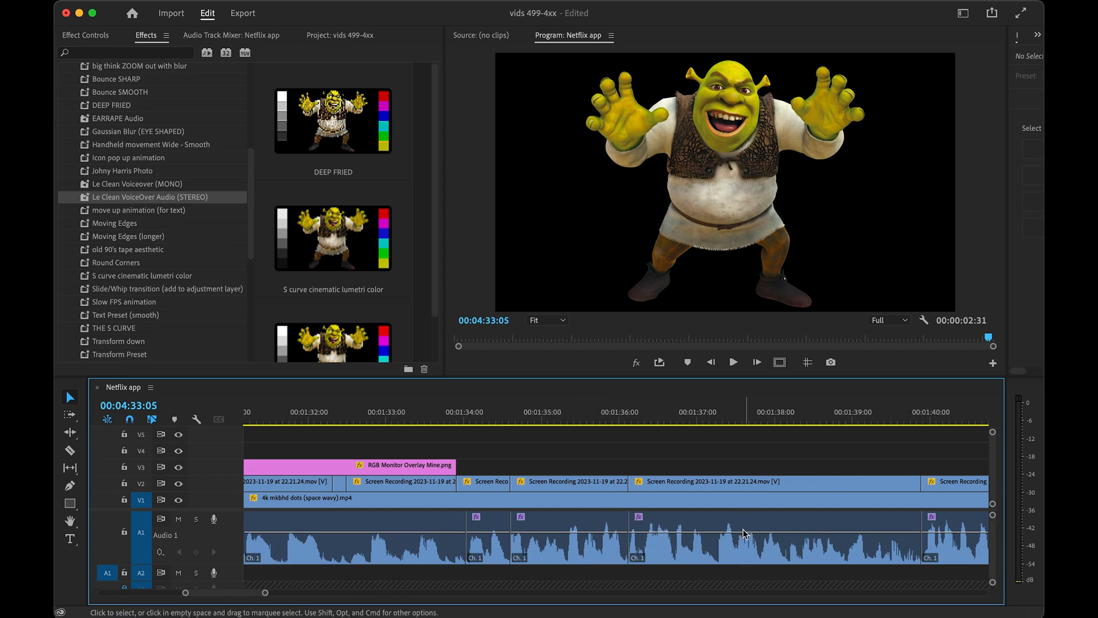
mouse_move(728, 530)
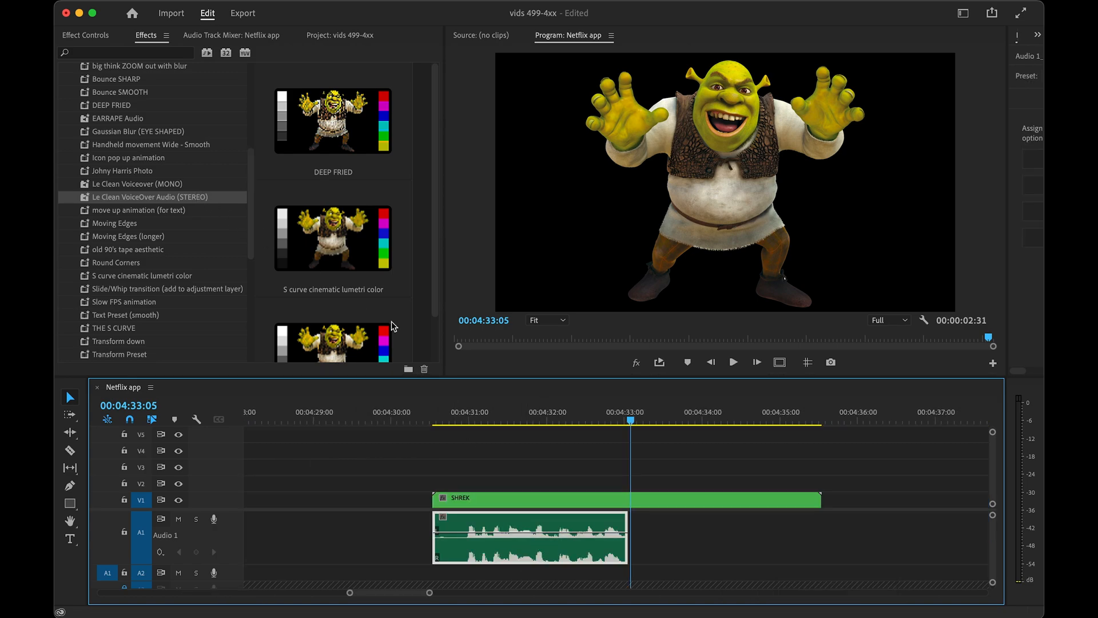
Step: Apply the Le Clean Voiceover (MONO) preset to the Shrek audio on track A1
click(138, 183)
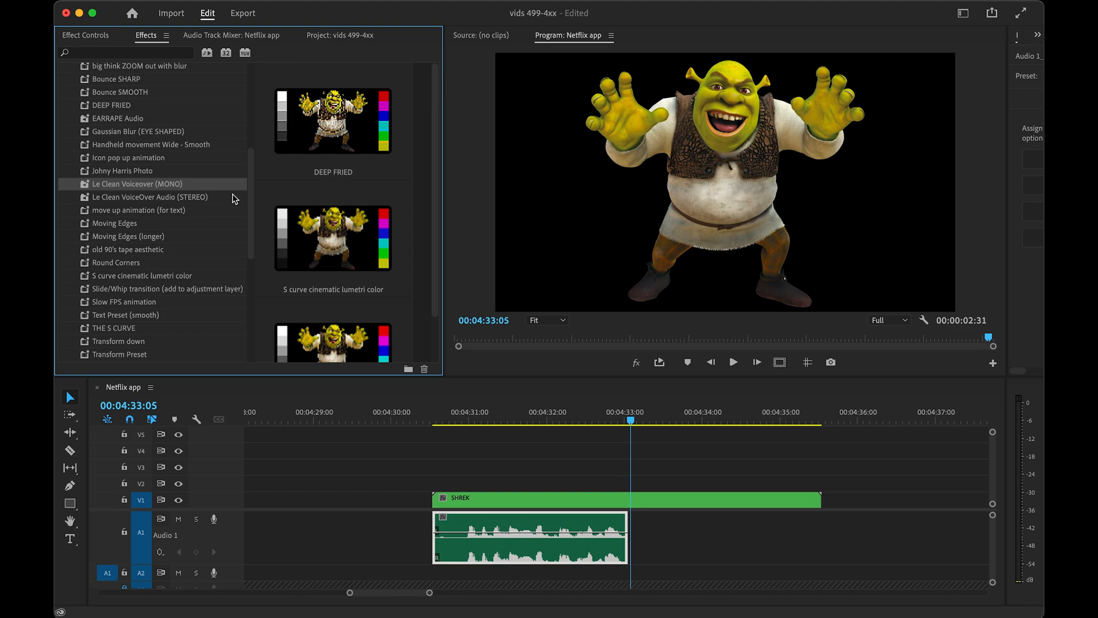
mouse_move(297, 259)
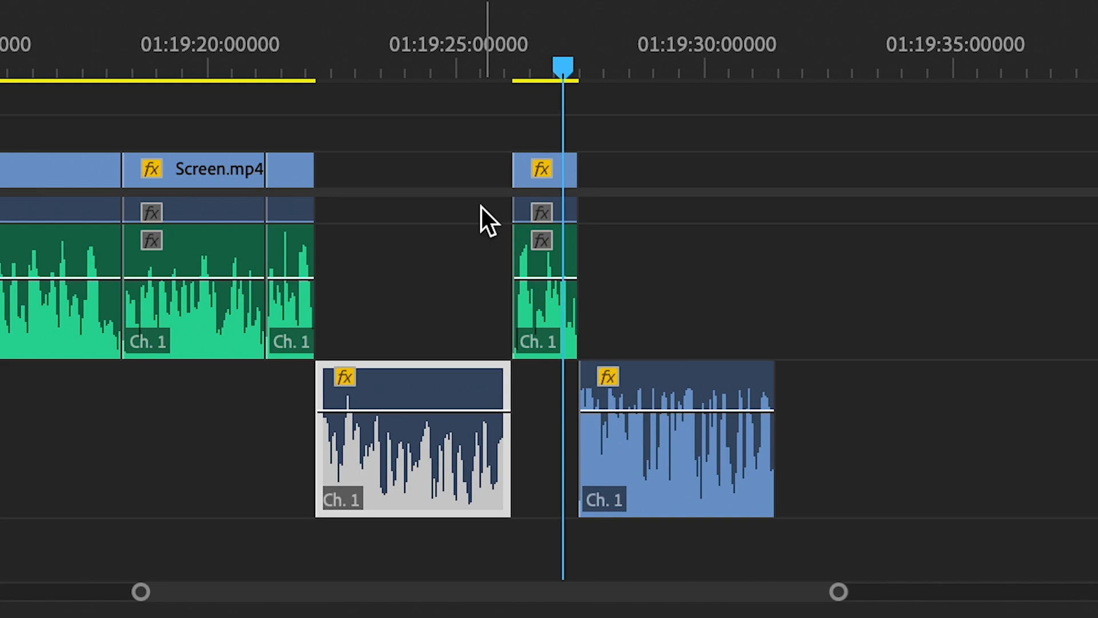
click(658, 66)
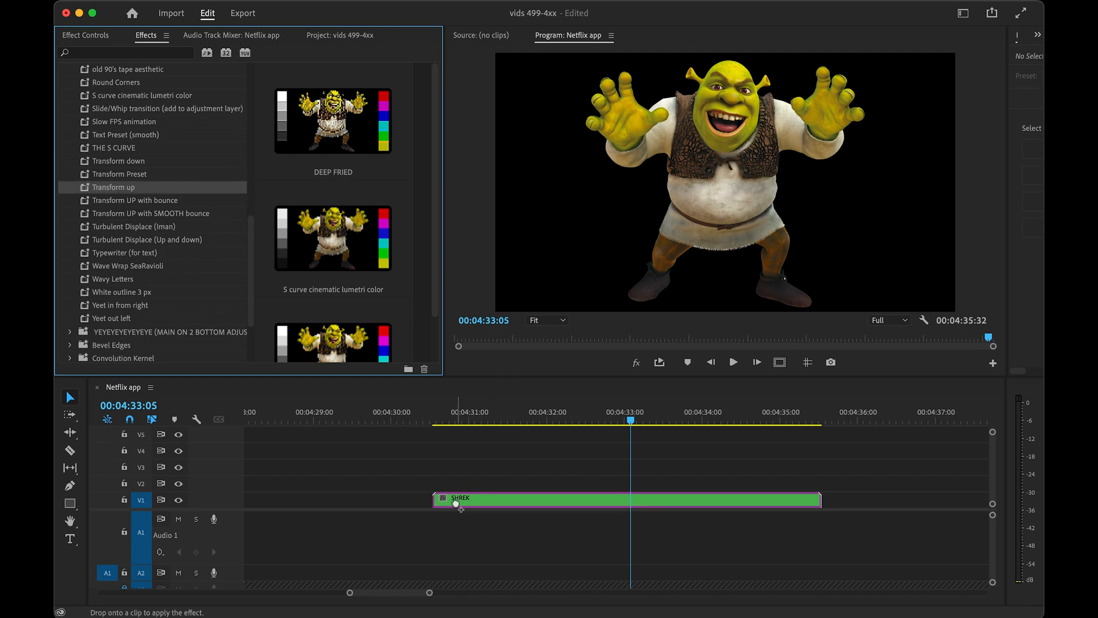
Step: Apply Transform up to the SHREK clip, preview it, and begin typing on a new graphic
click(733, 362)
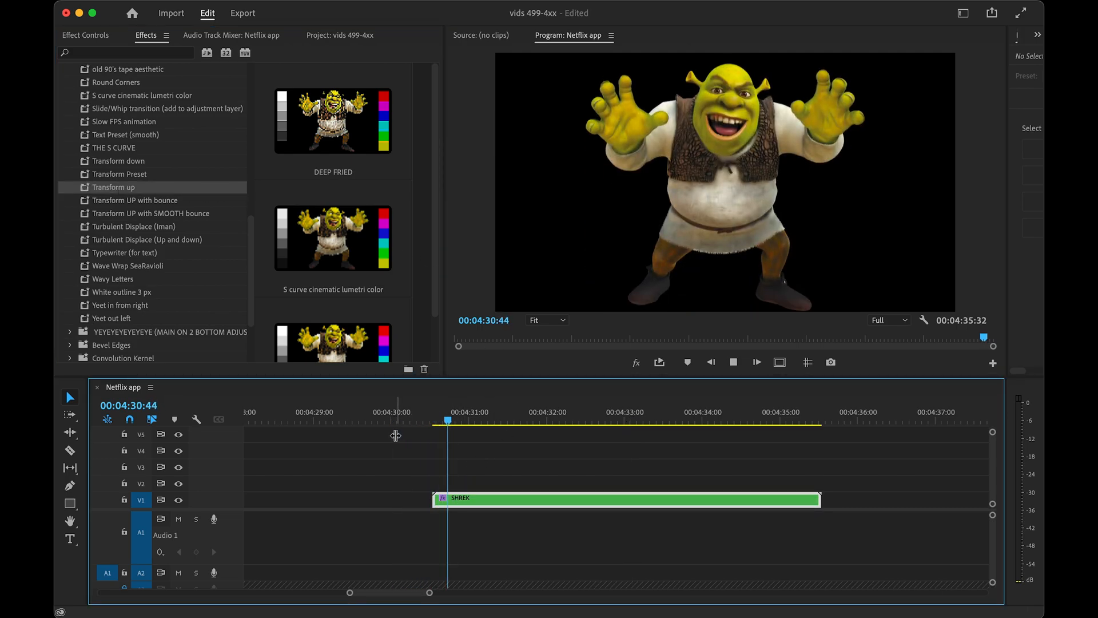
click(494, 420)
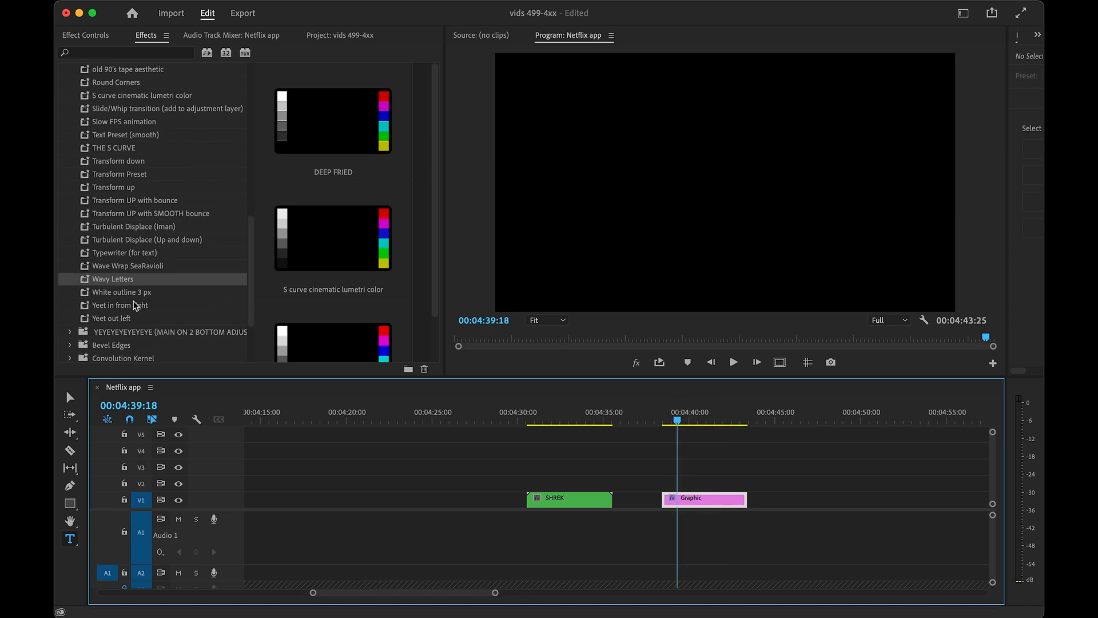
double_click(112, 279)
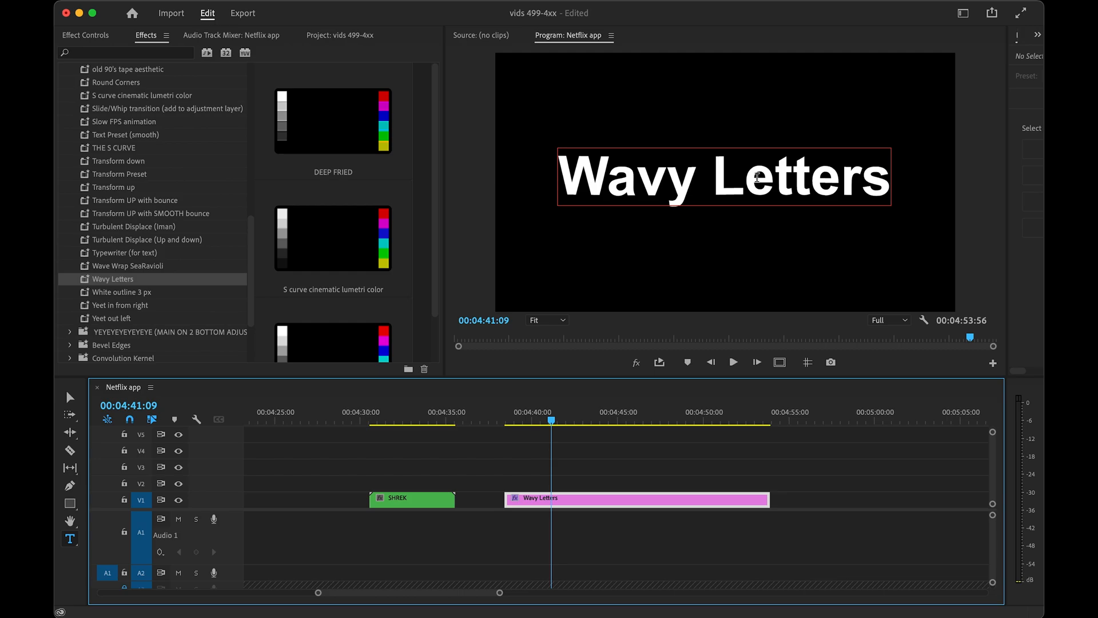
mouse_move(765, 187)
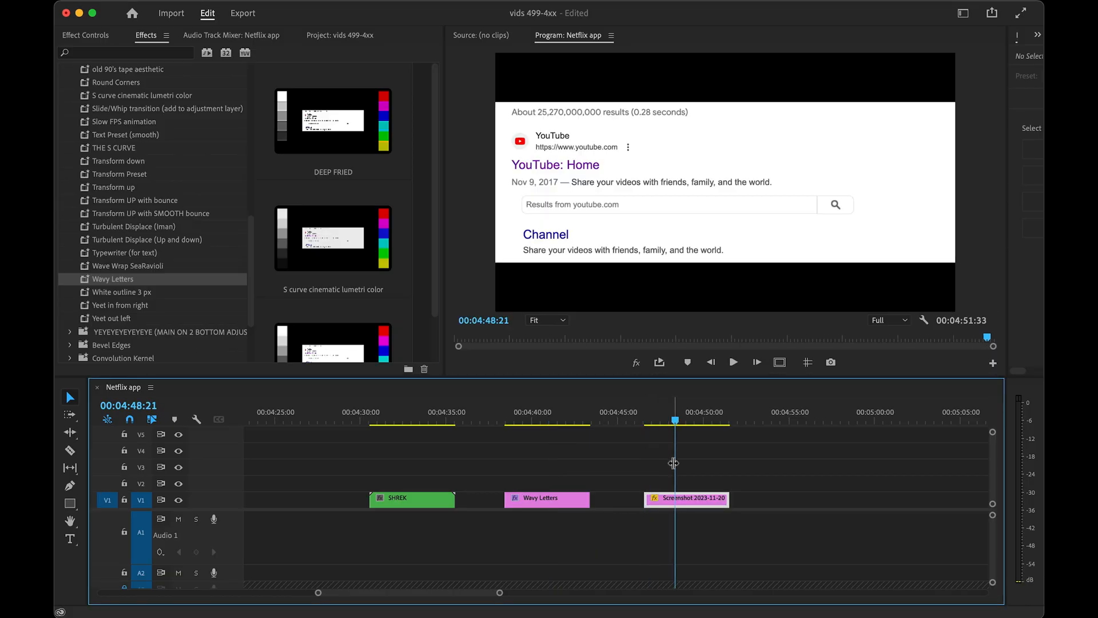
Step: Apply Moving Edges to the nested screenshot clip and save the Shrek swamp image as SHRUK.jpg
click(686, 498)
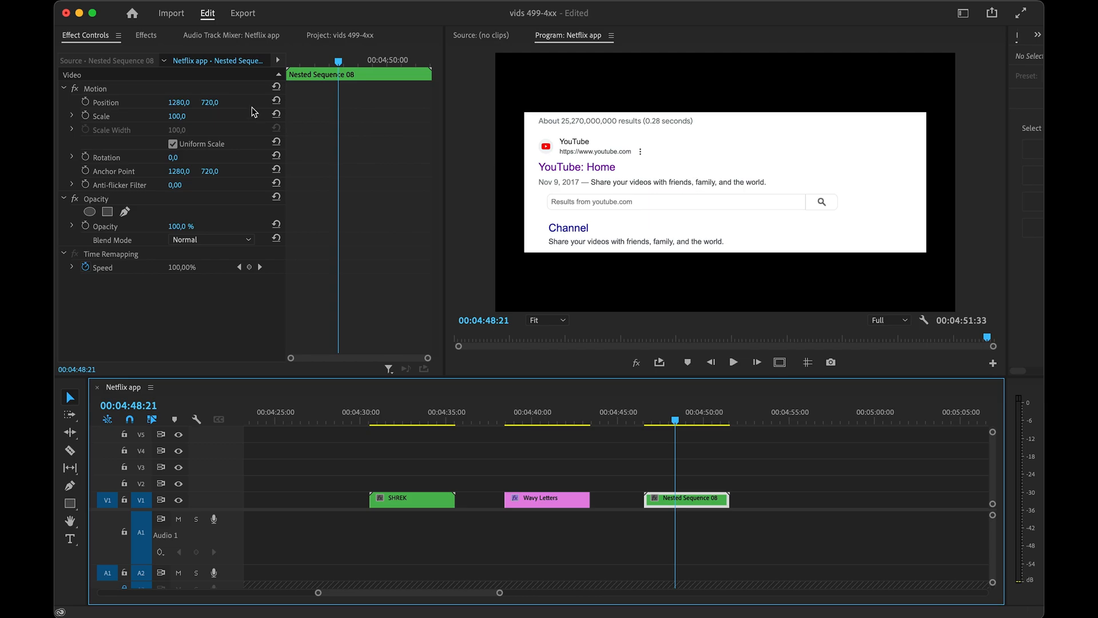
click(146, 35)
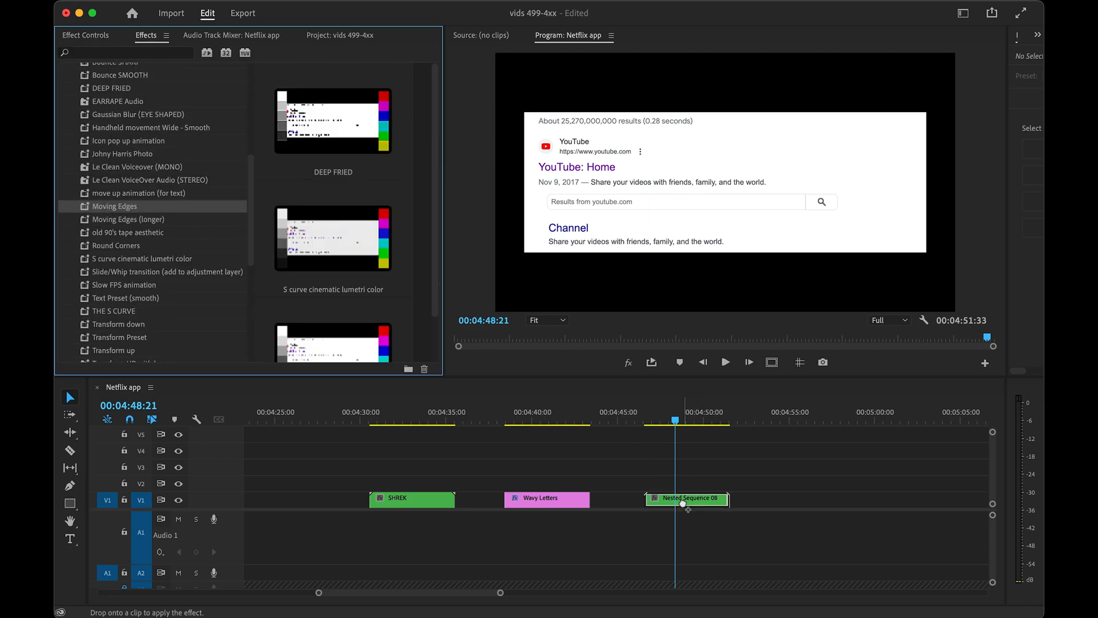
click(724, 362)
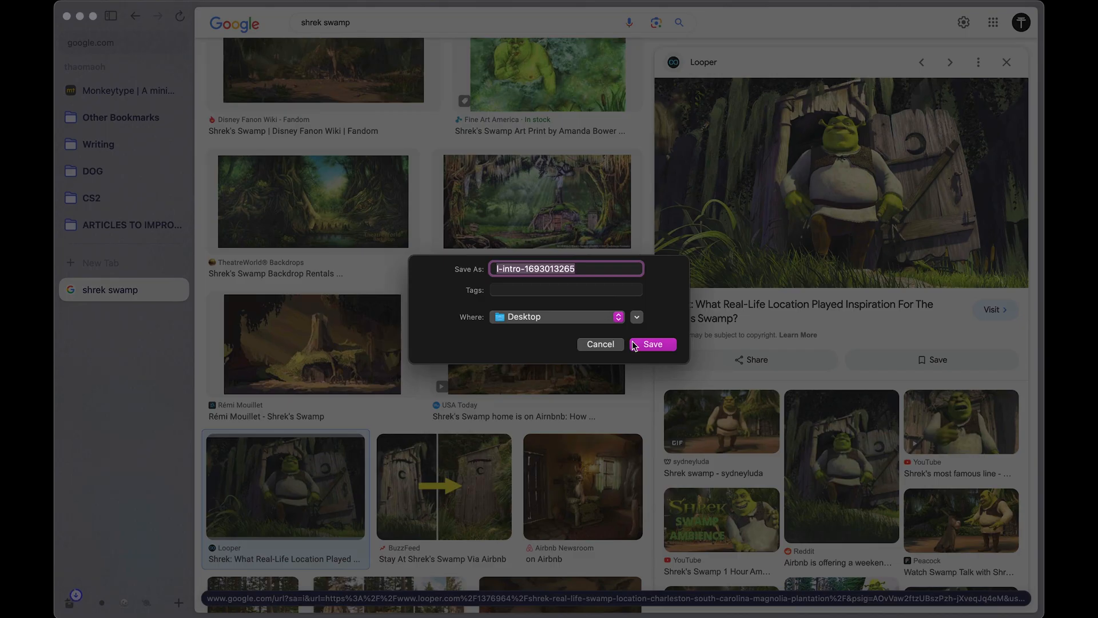
click(651, 344)
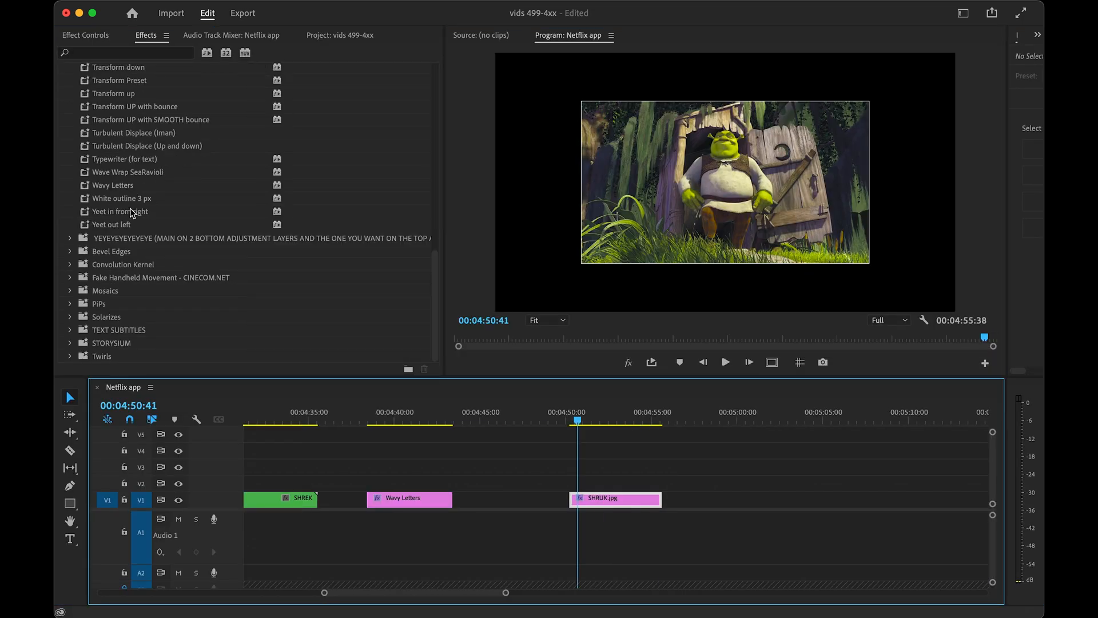
Step: Add the Yeet in from right, Yeet out left and Basic 3D effect presets to SHRUK.jpg
click(120, 211)
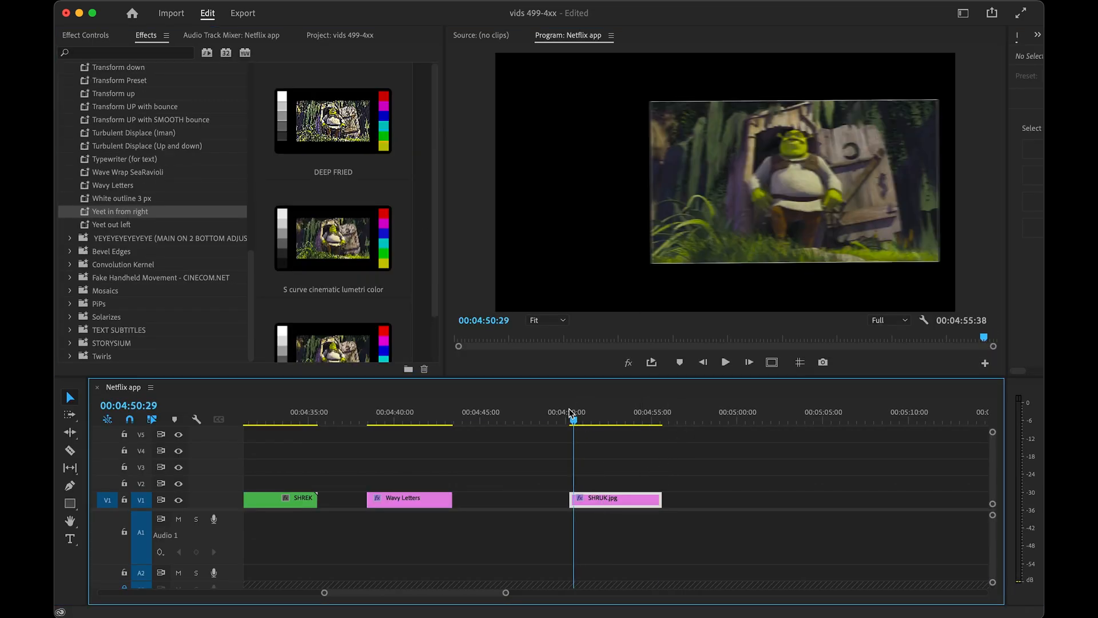
click(725, 362)
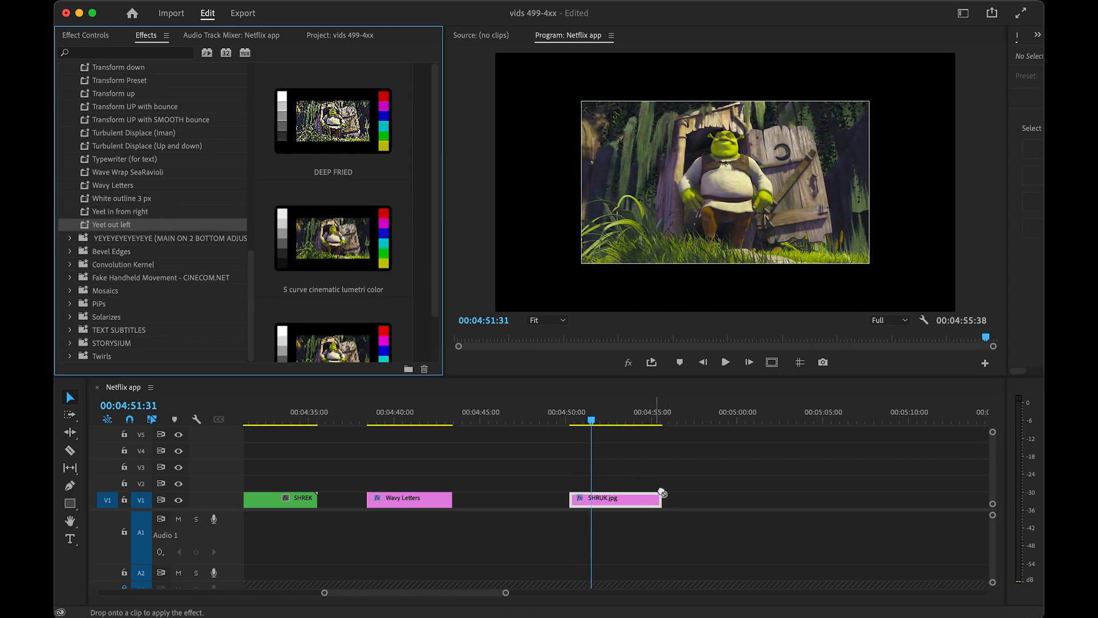
click(725, 362)
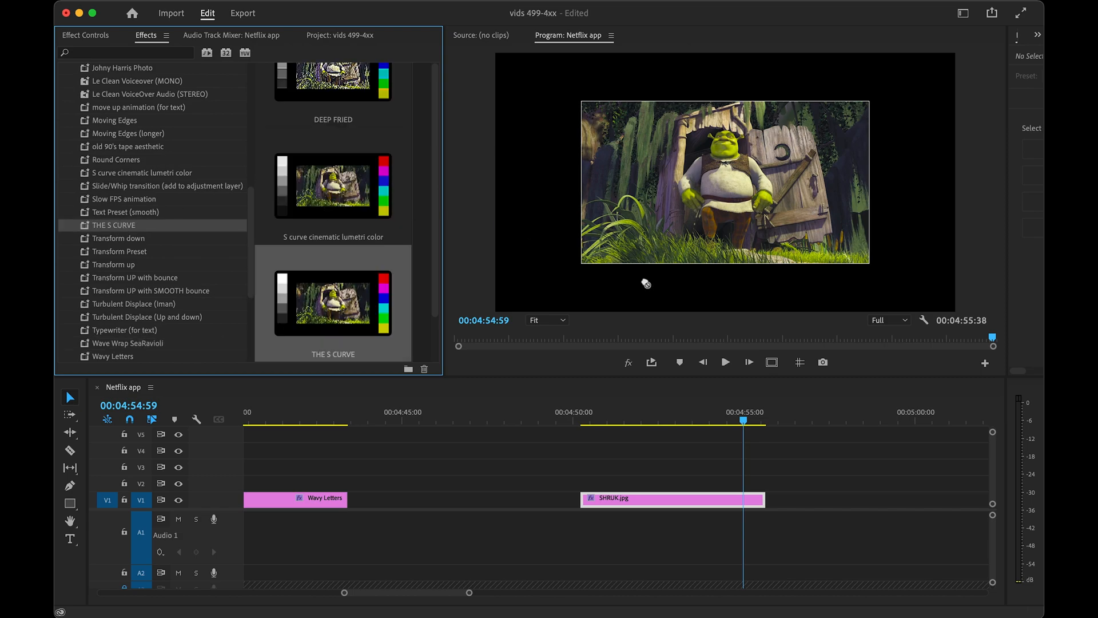
mouse_move(656, 166)
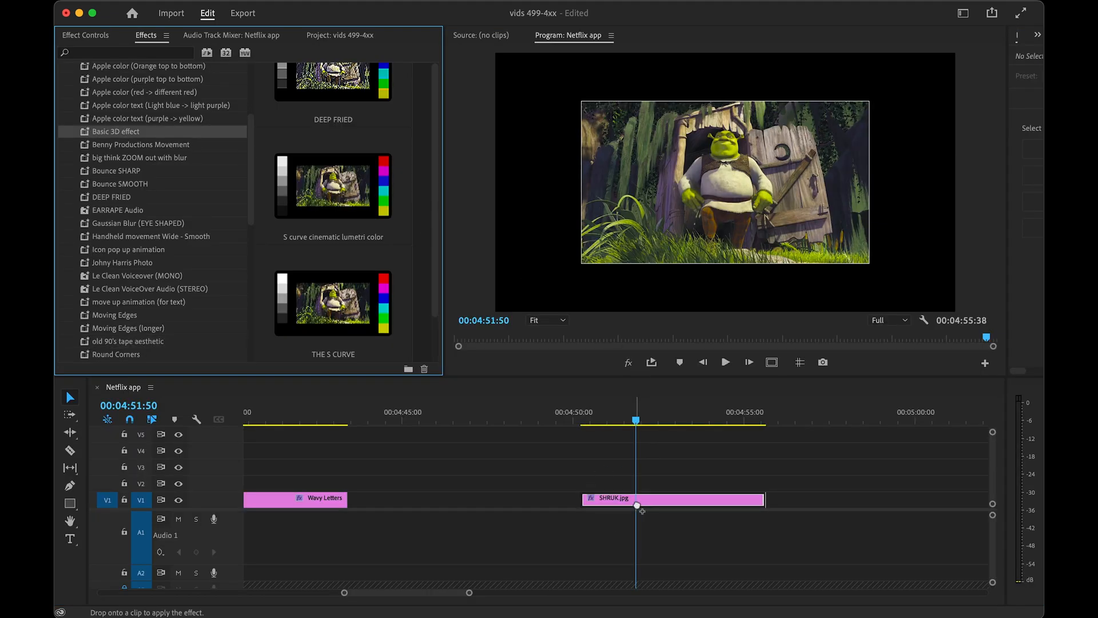
click(724, 362)
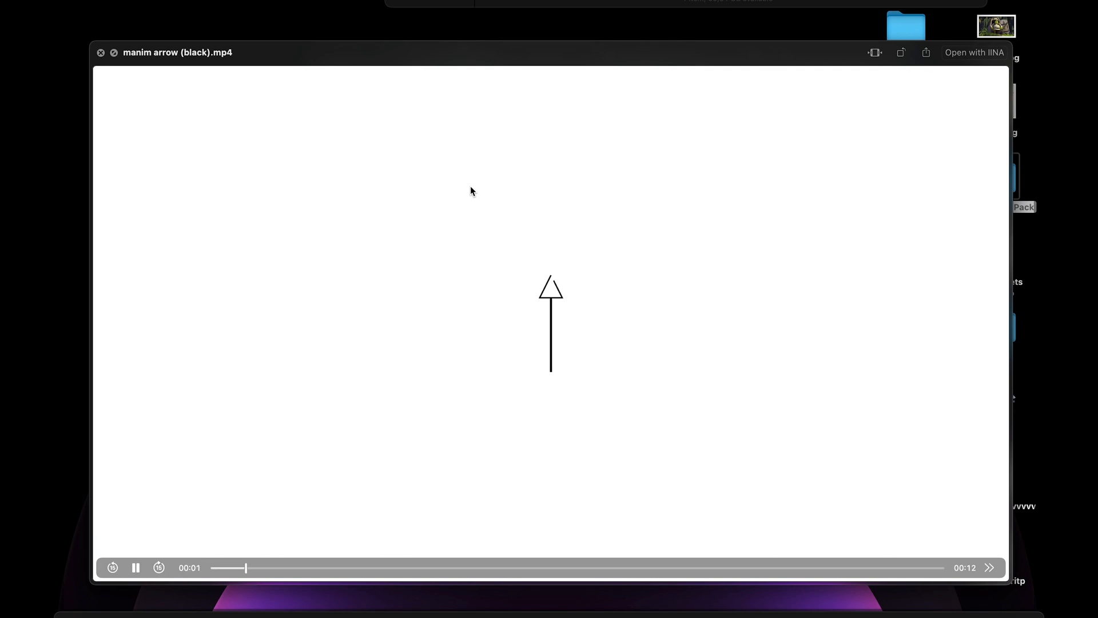
Step: Close the manim arrow preview and navigate back to BOG Presets Pack > TEMPLATES SEQUENCE
click(100, 53)
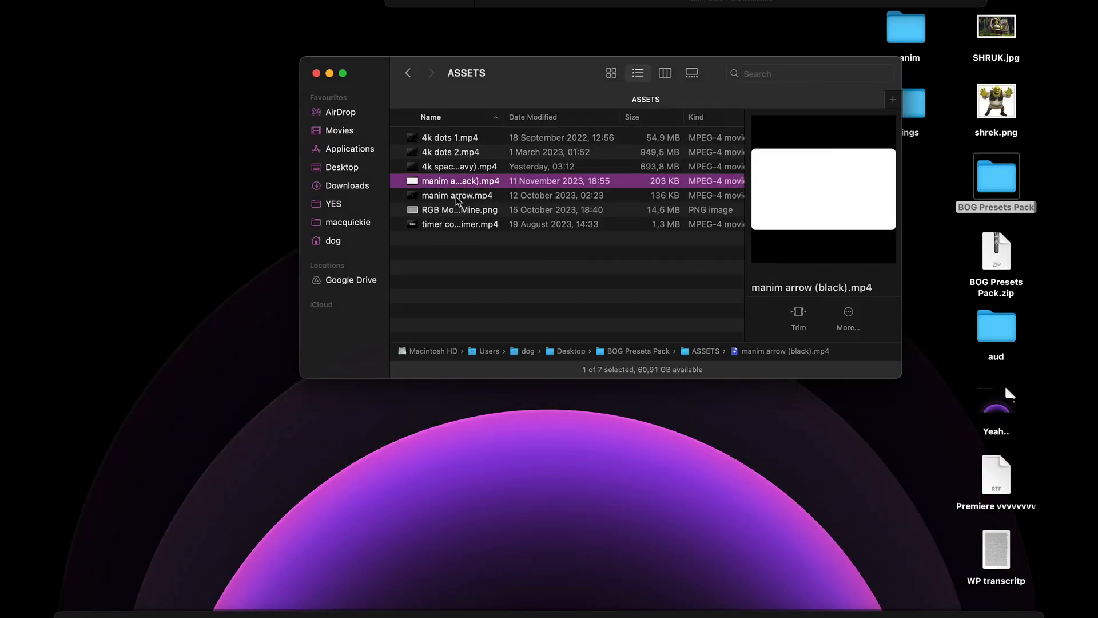
click(459, 209)
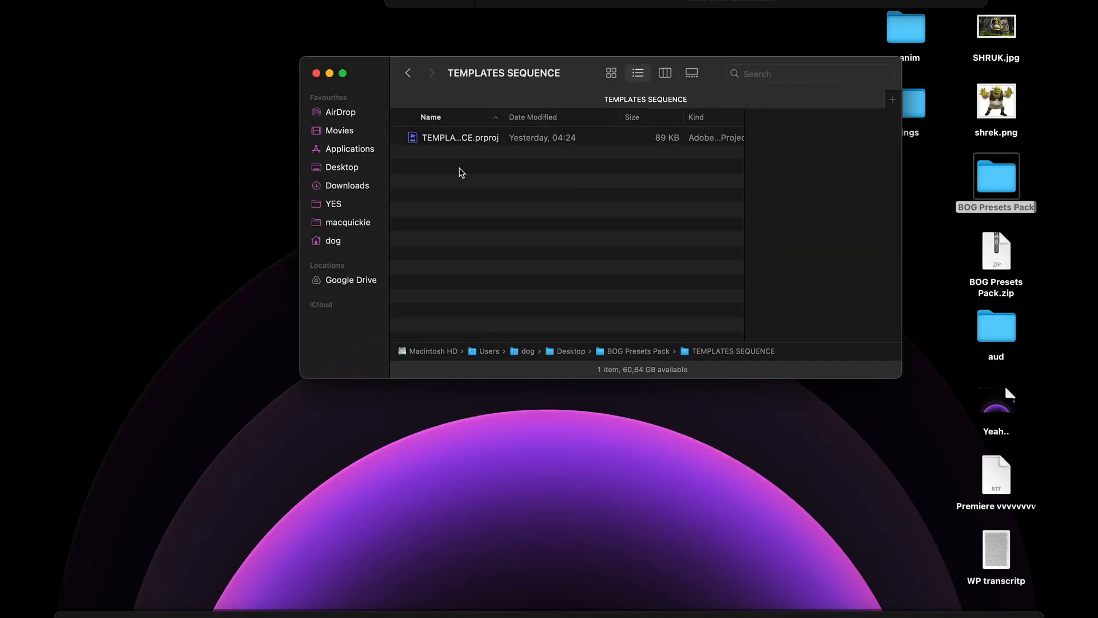
Step: Open TEMPLATE SEQUENCE.prproj and preview the Title text, coloured bars and WordPress template clips
double_click(460, 137)
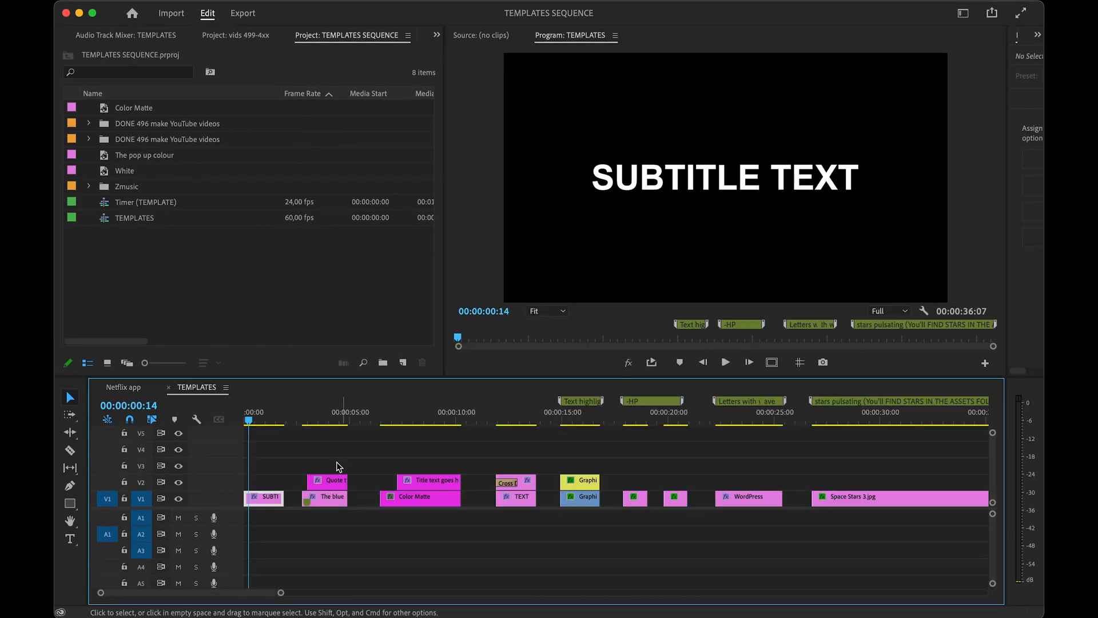
click(448, 421)
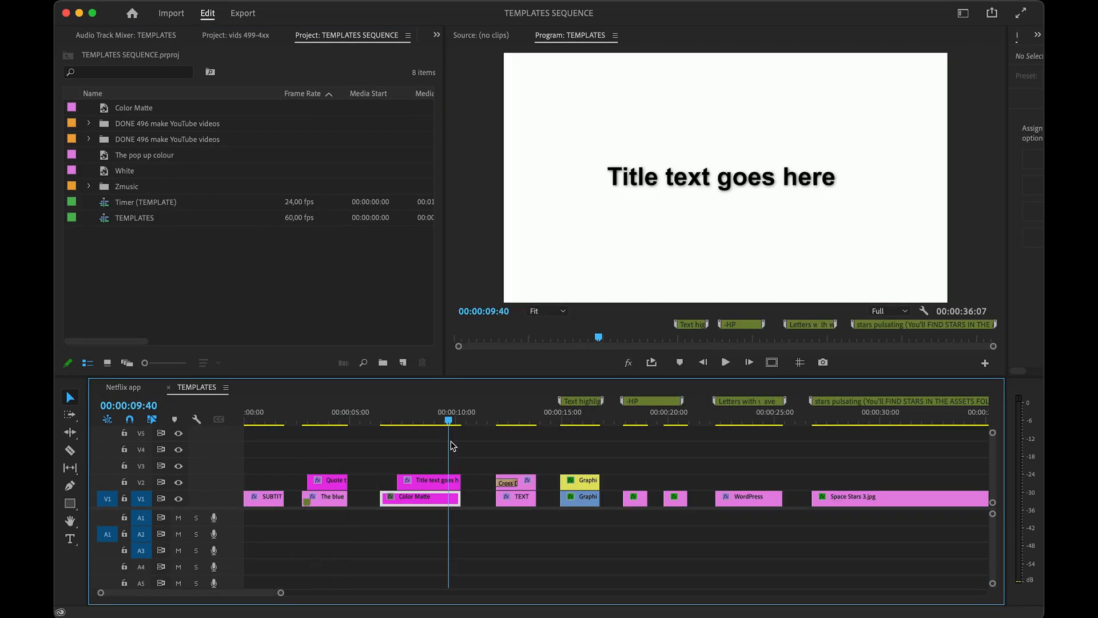
click(579, 420)
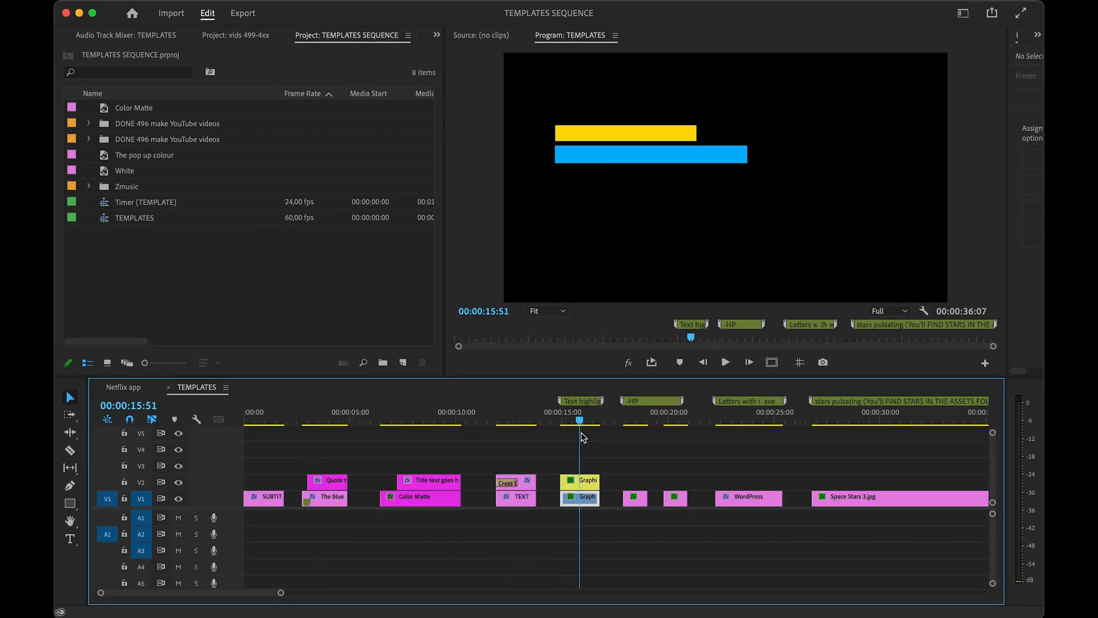
click(643, 419)
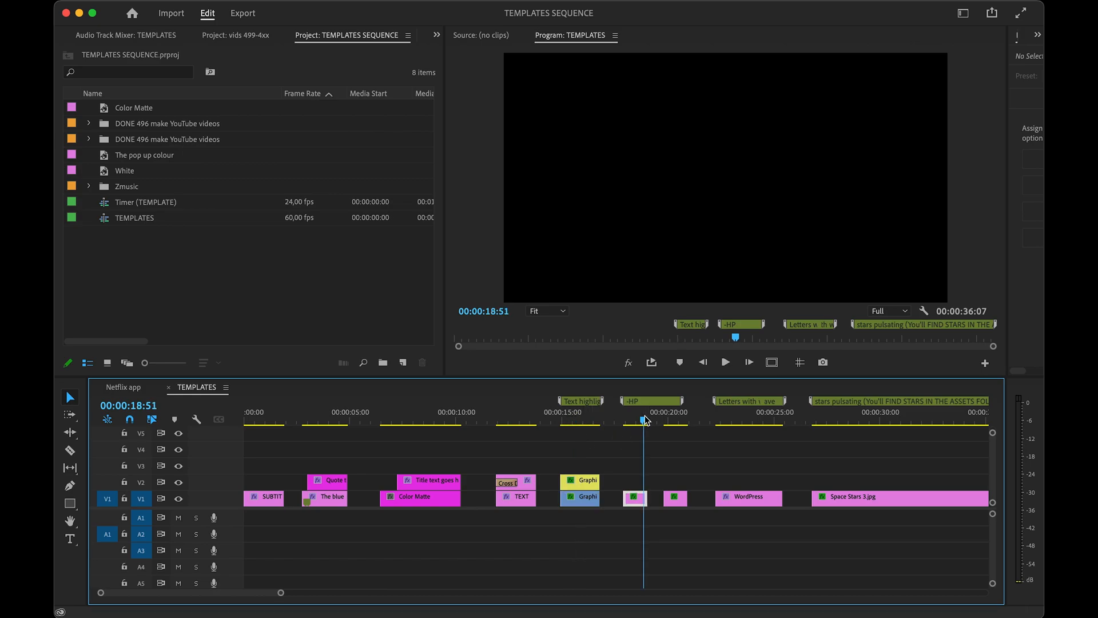
click(728, 421)
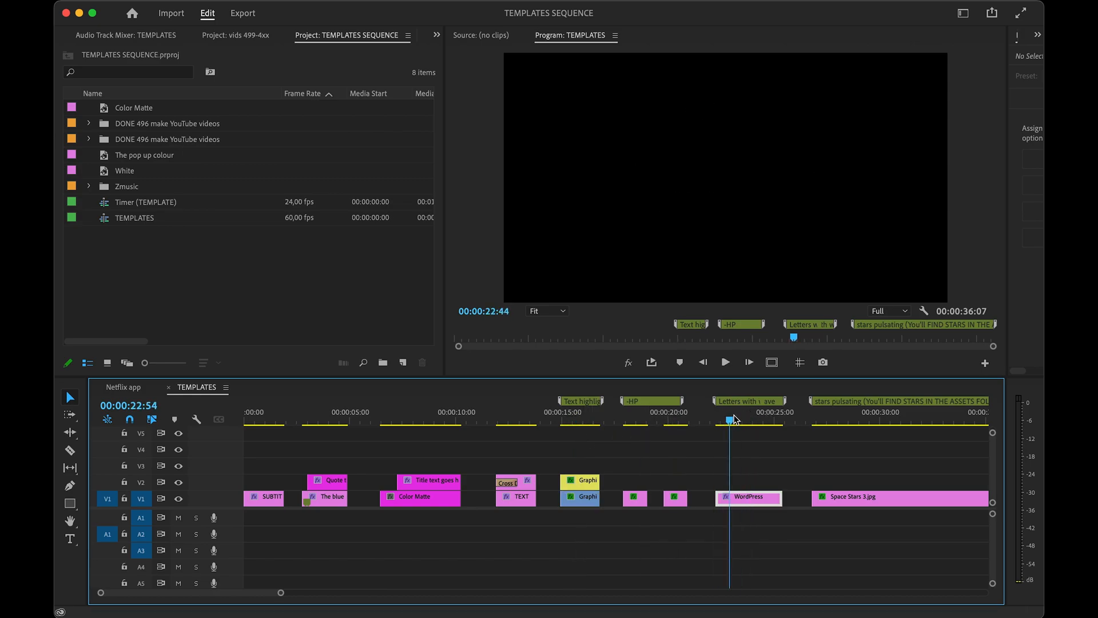